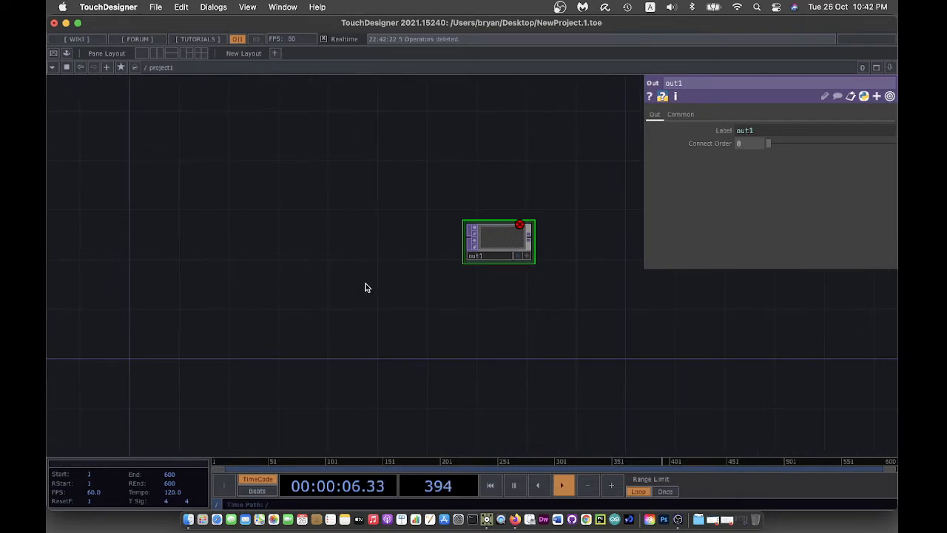
Step: Create project folder PlayTime001 with Rename File ticked and save the project inside it
{"action": "left_click", "coordinate": [155, 6]}
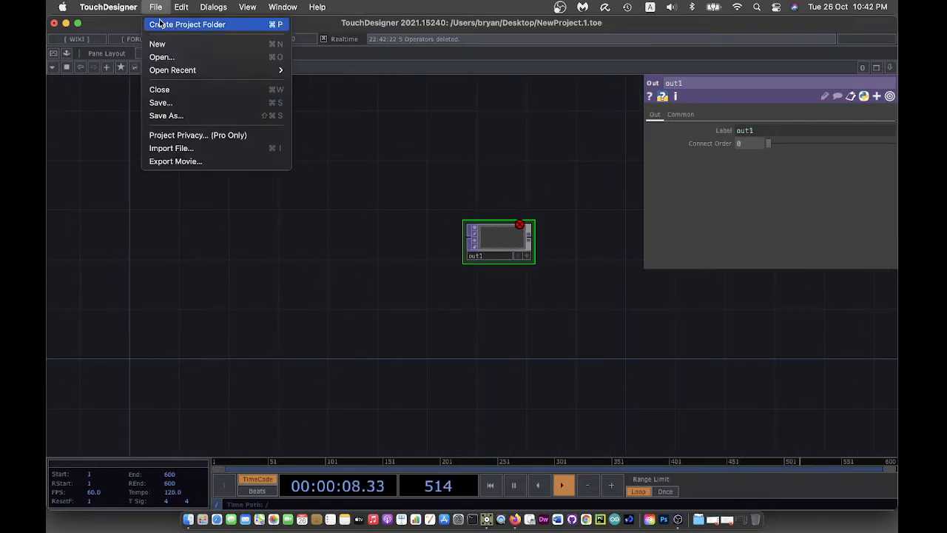
{"action": "left_click", "coordinate": [186, 24]}
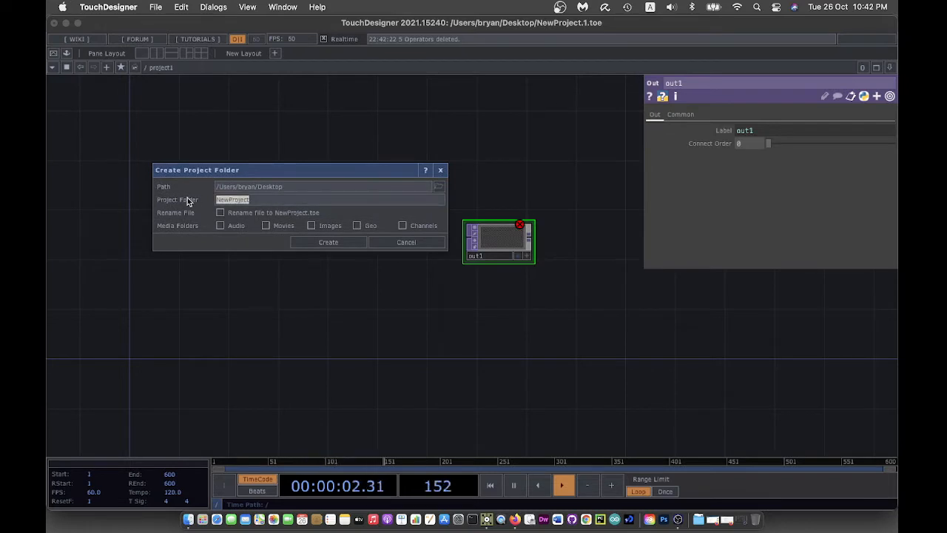
{"action": "type", "text": "PlayTime"}
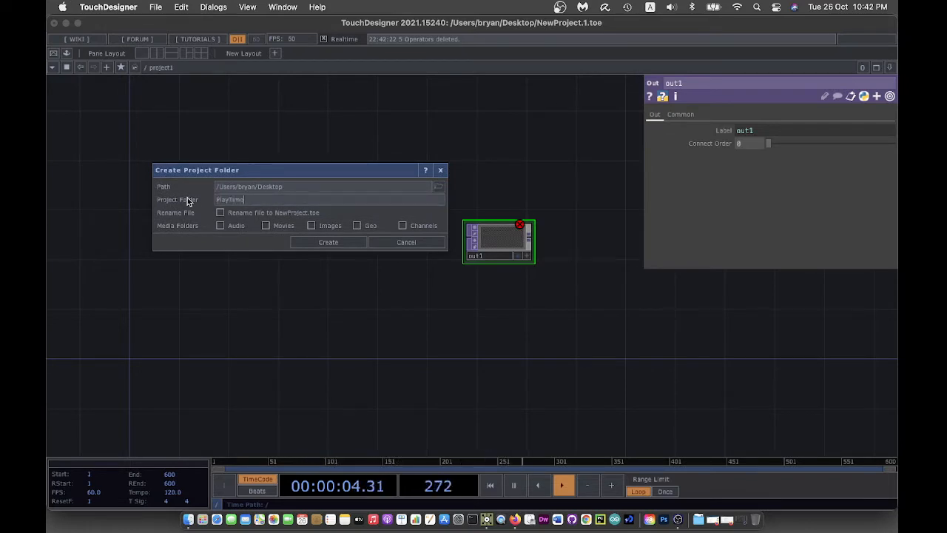
{"action": "type", "text": "001"}
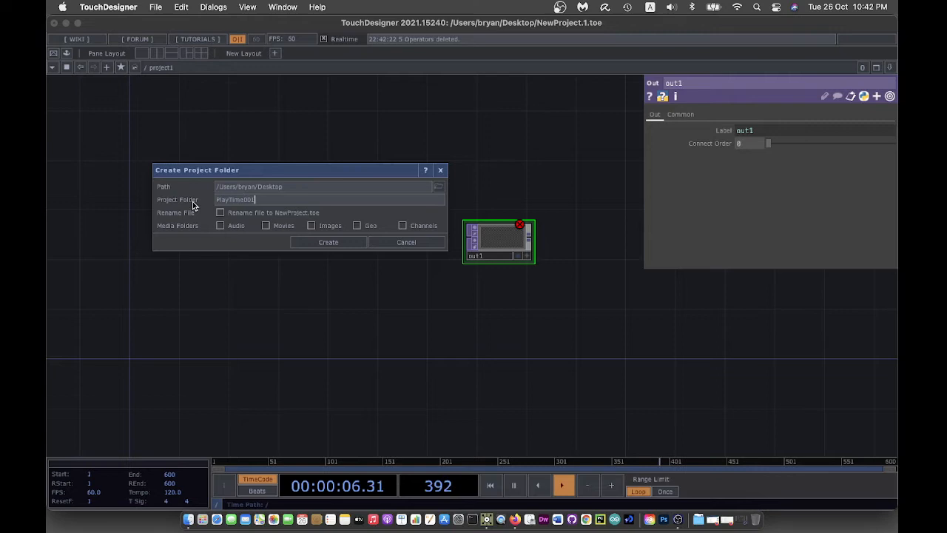
{"action": "left_click", "coordinate": [219, 213]}
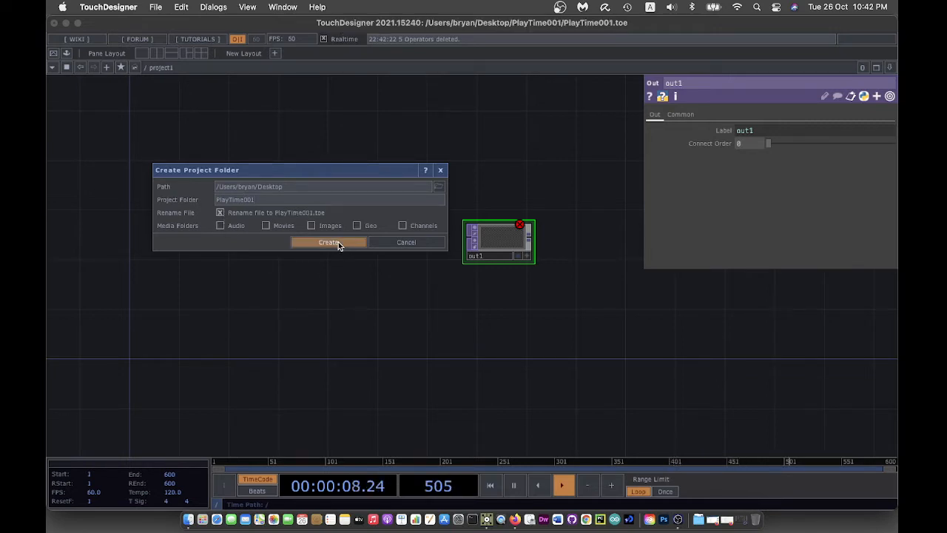
{"action": "left_click", "coordinate": [328, 243]}
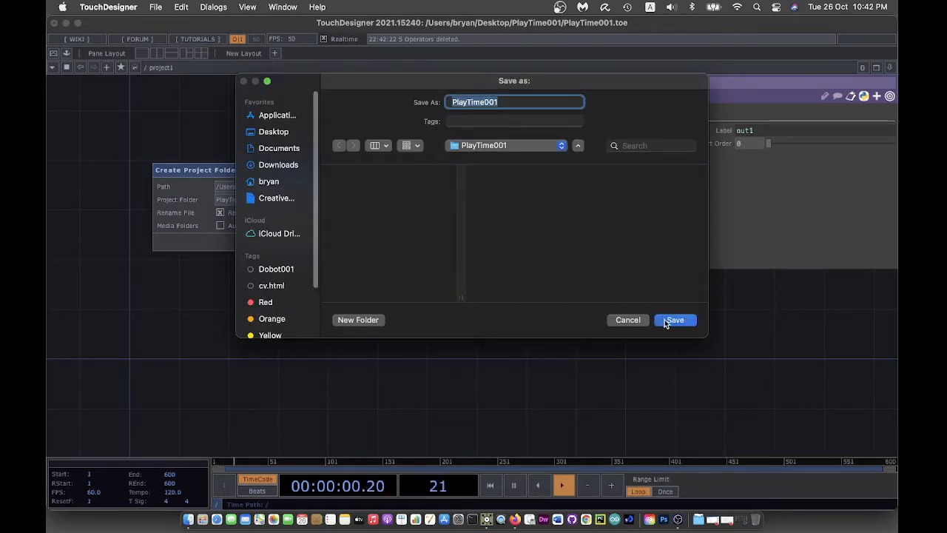
{"action": "left_click", "coordinate": [673, 320]}
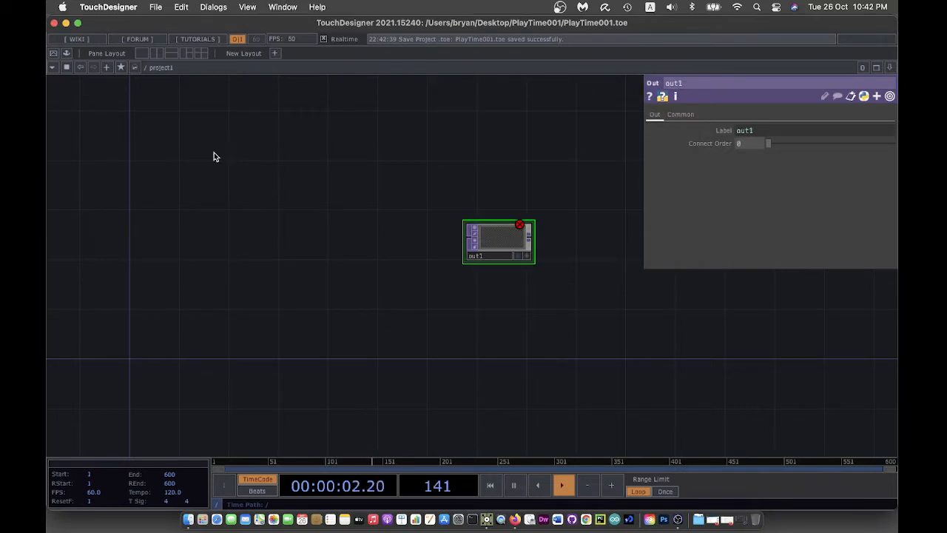
Step: Navigate to the root network and set the perform window's Opening Size
{"action": "left_click", "coordinate": [145, 68]}
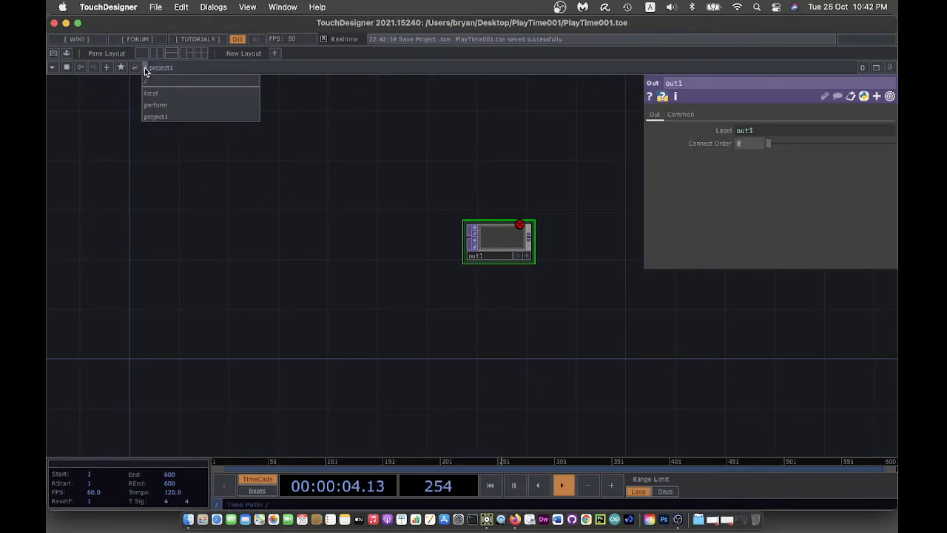
{"action": "left_click", "coordinate": [155, 115]}
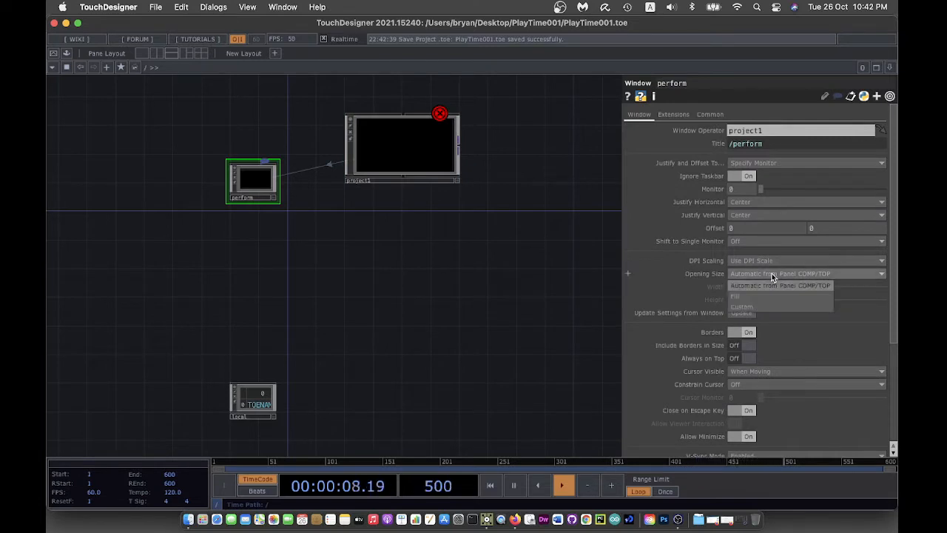
{"action": "left_click", "coordinate": [735, 296]}
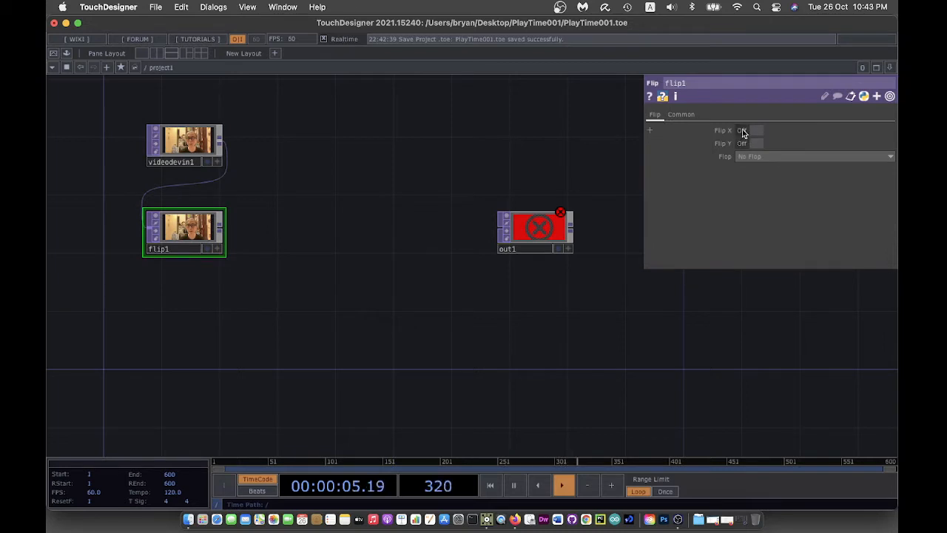
Step: Turn on Flip X in flip1 and move out1 out of the way
{"action": "left_click", "coordinate": [755, 130]}
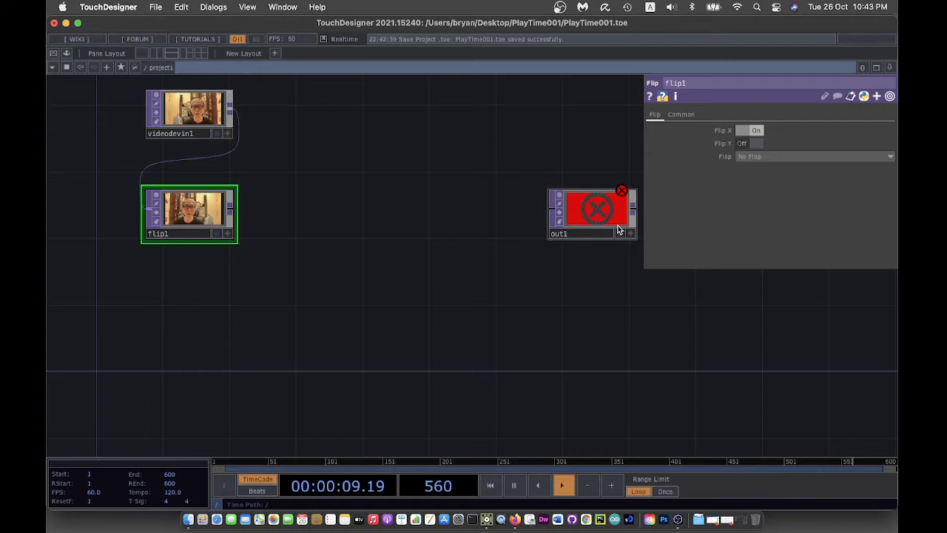
{"action": "left_click_drag", "start_coordinate": [592, 211], "coordinate": [585, 244]}
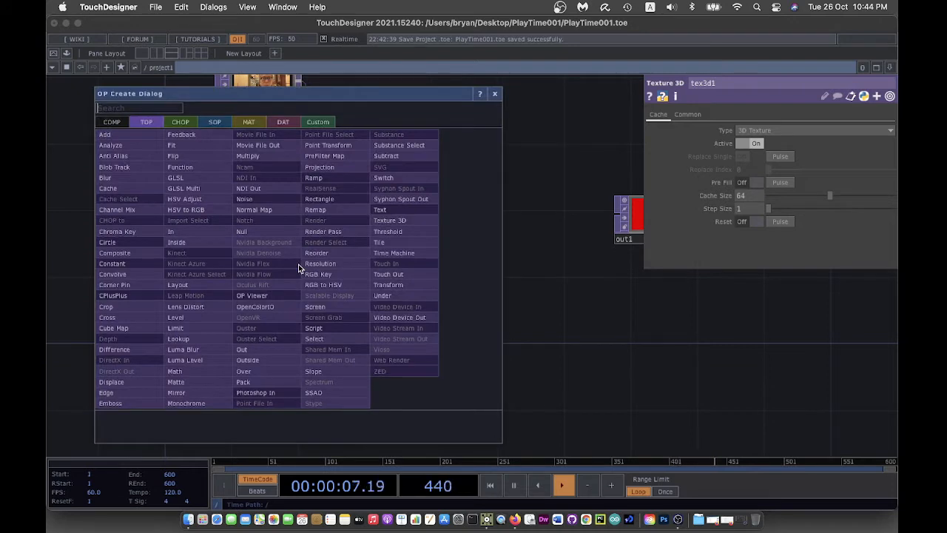
Step: Place a Time Machine TOP, time1, fed by tex3d1's cached frames
{"action": "left_click", "coordinate": [392, 252]}
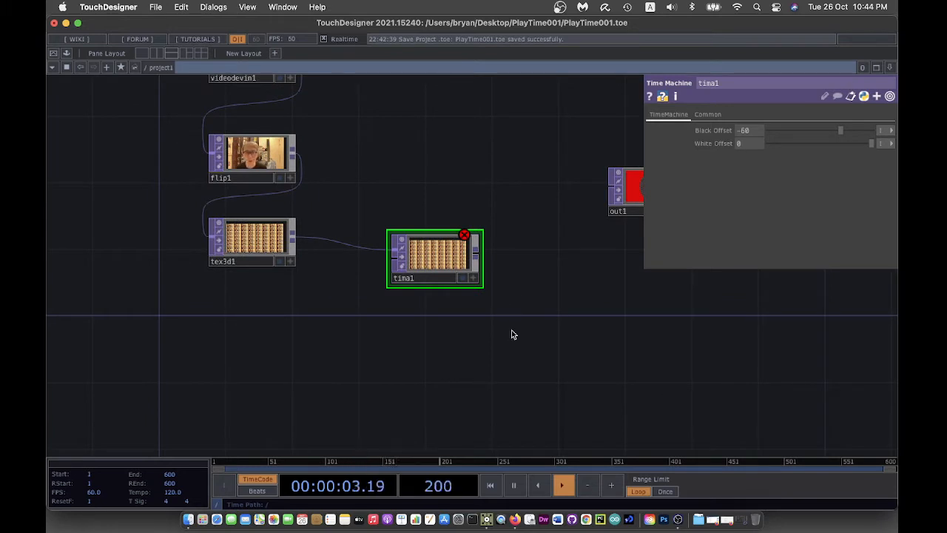
{"action": "mouse_move", "coordinate": [392, 370]}
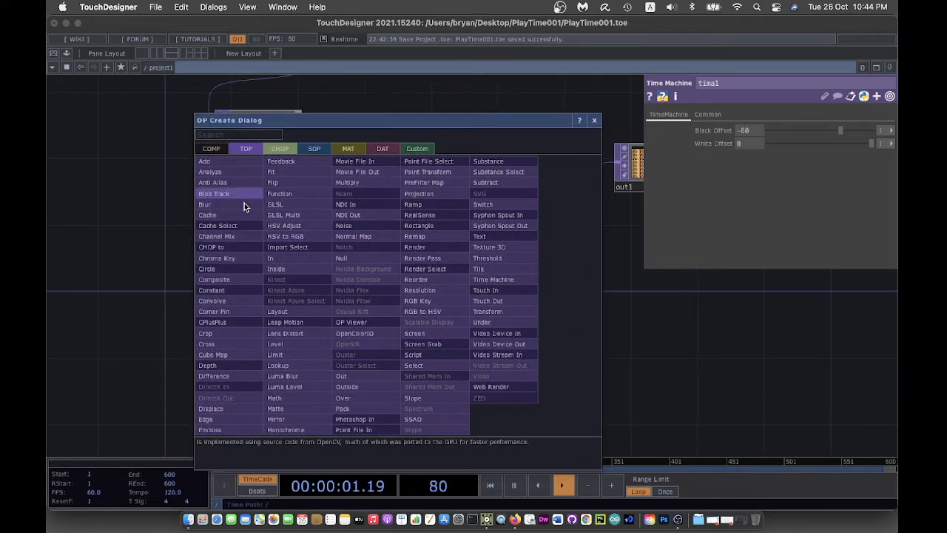
Step: Add constant1 and give it a Custom output resolution from a preset size
{"action": "left_click", "coordinate": [213, 280]}
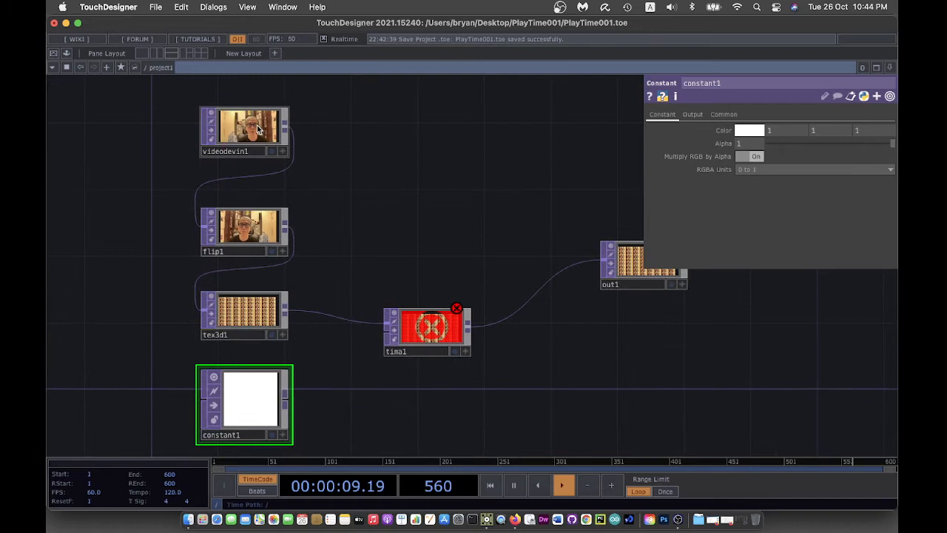
{"action": "left_click", "coordinate": [246, 125]}
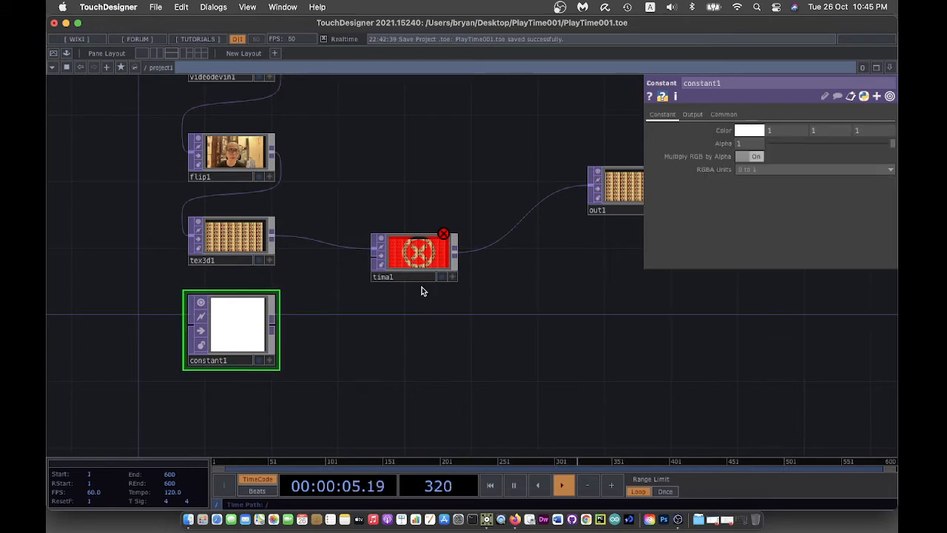
{"action": "left_click", "coordinate": [722, 114]}
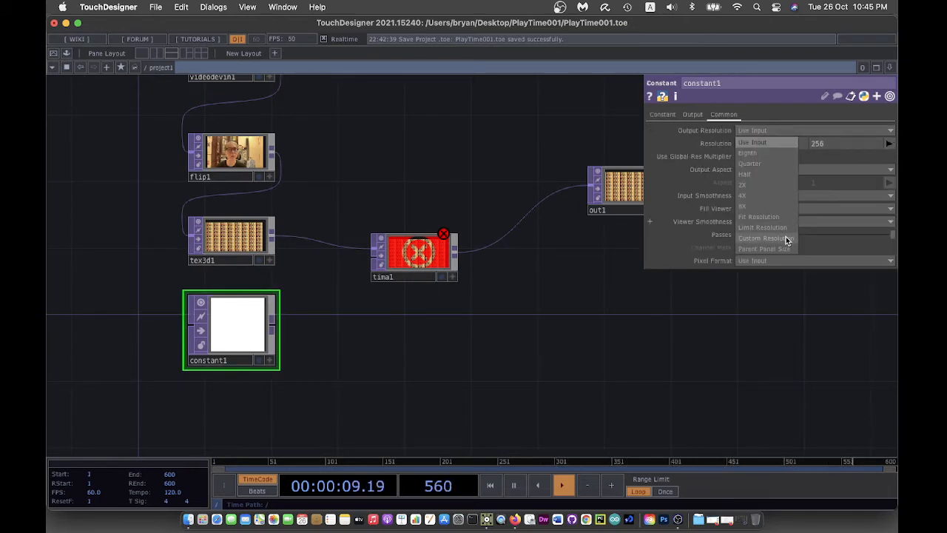
{"action": "left_click", "coordinate": [764, 236]}
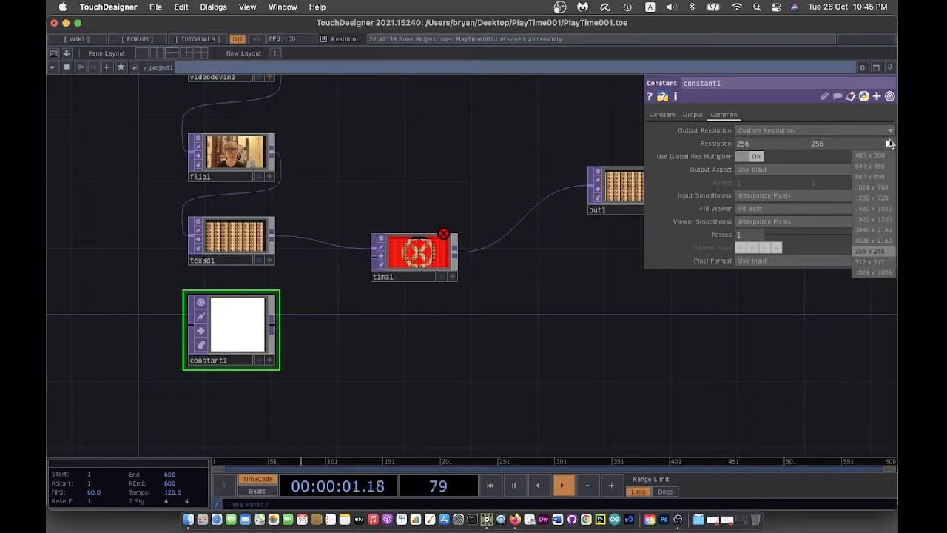
{"action": "left_click", "coordinate": [872, 199]}
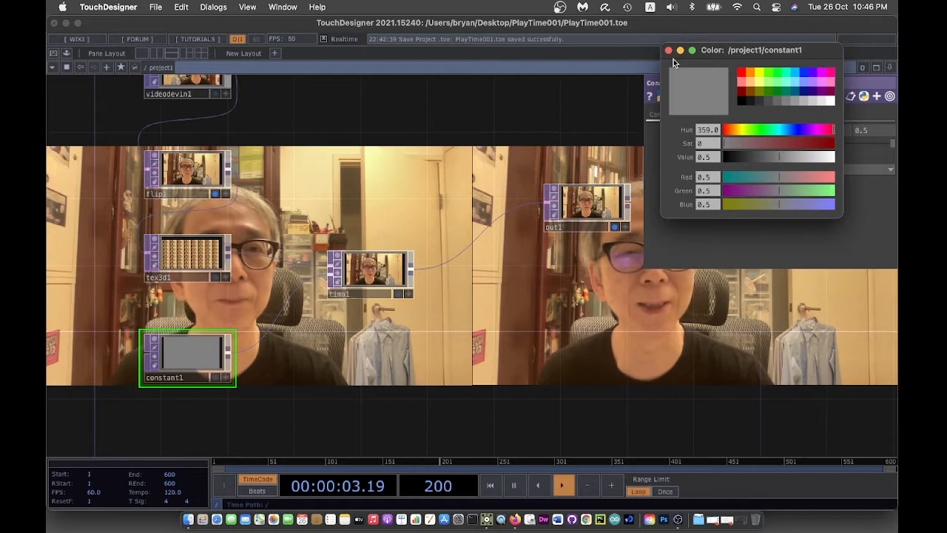
Step: Set constant1's colour to solid black in the colour picker
{"action": "left_click", "coordinate": [669, 50]}
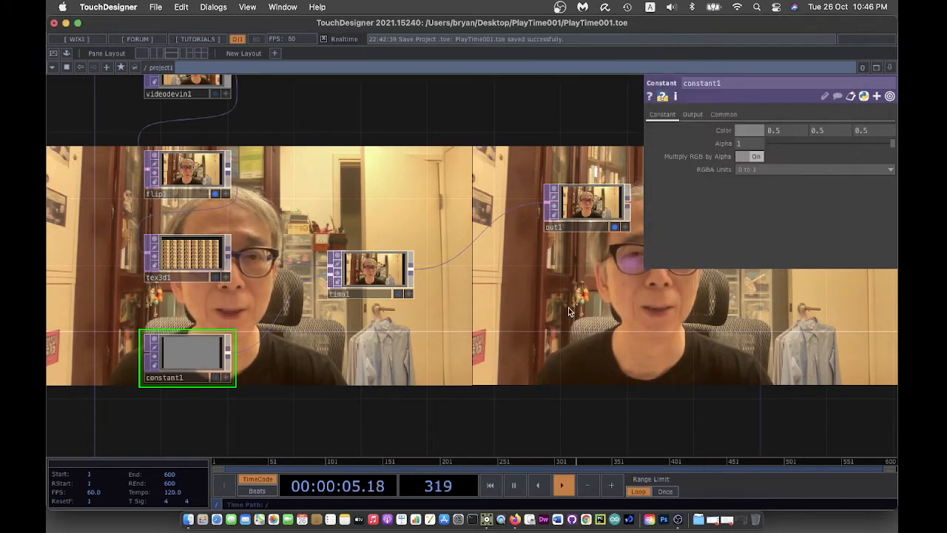
{"action": "left_click", "coordinate": [156, 6]}
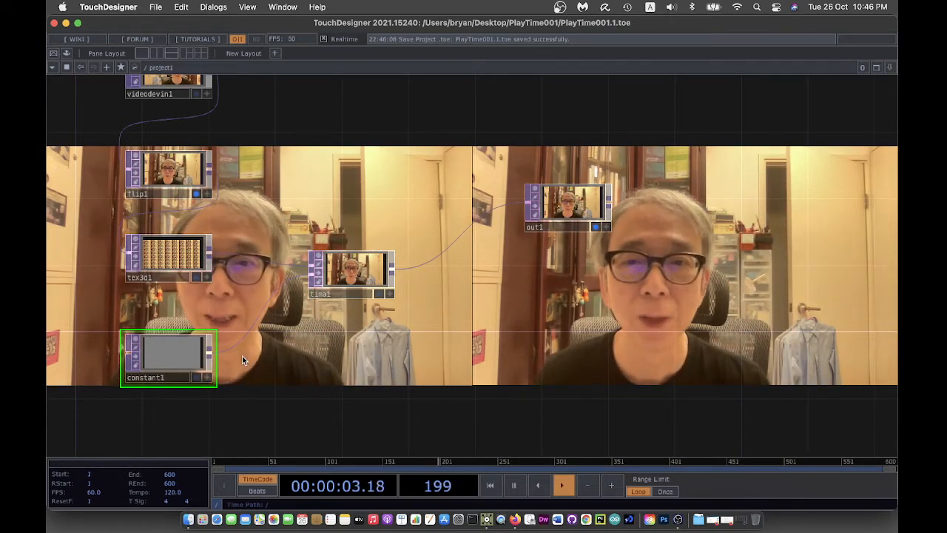
{"action": "left_click", "coordinate": [171, 348]}
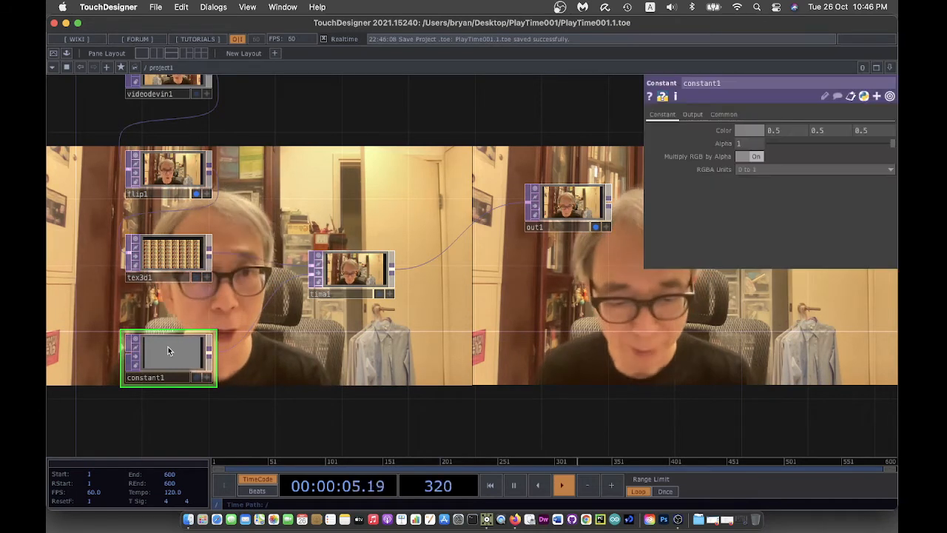
{"action": "left_click", "coordinate": [749, 130]}
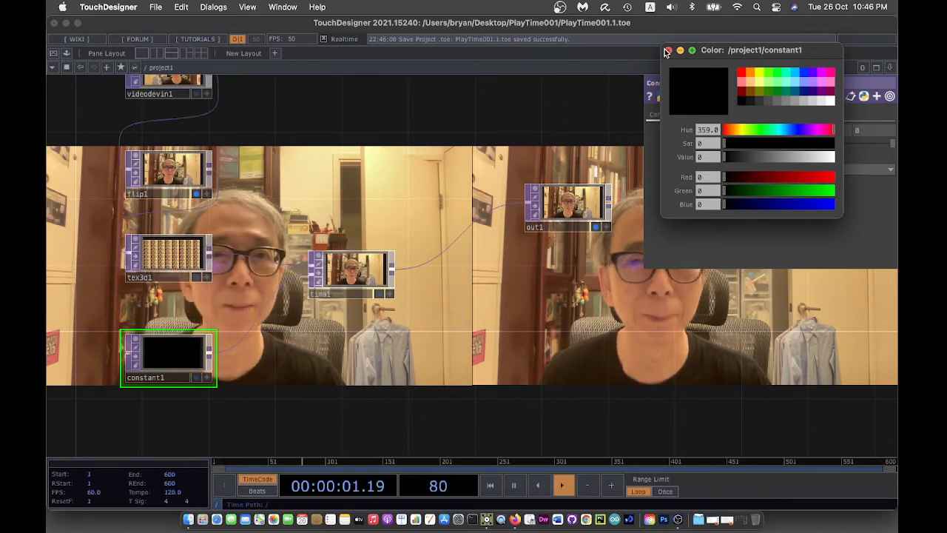
{"action": "left_click", "coordinate": [667, 50]}
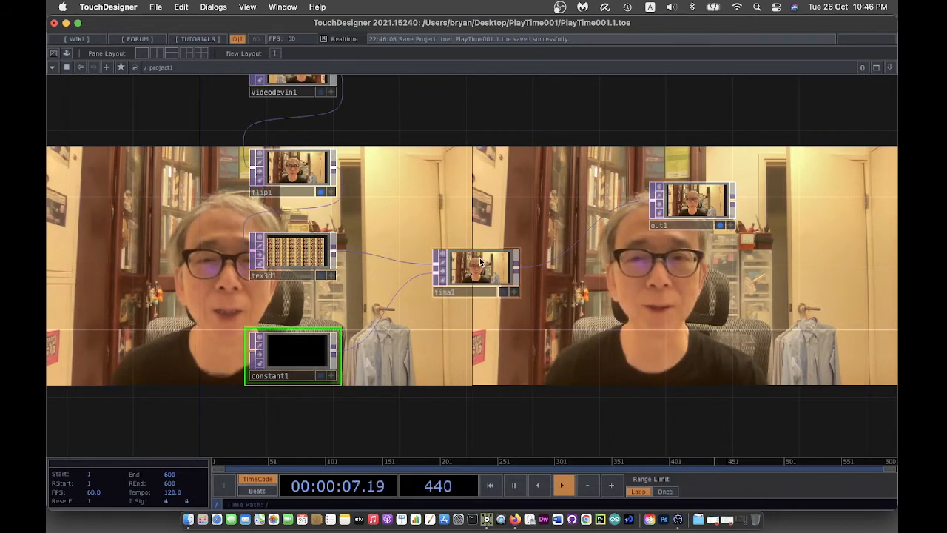
{"action": "left_click", "coordinate": [476, 272]}
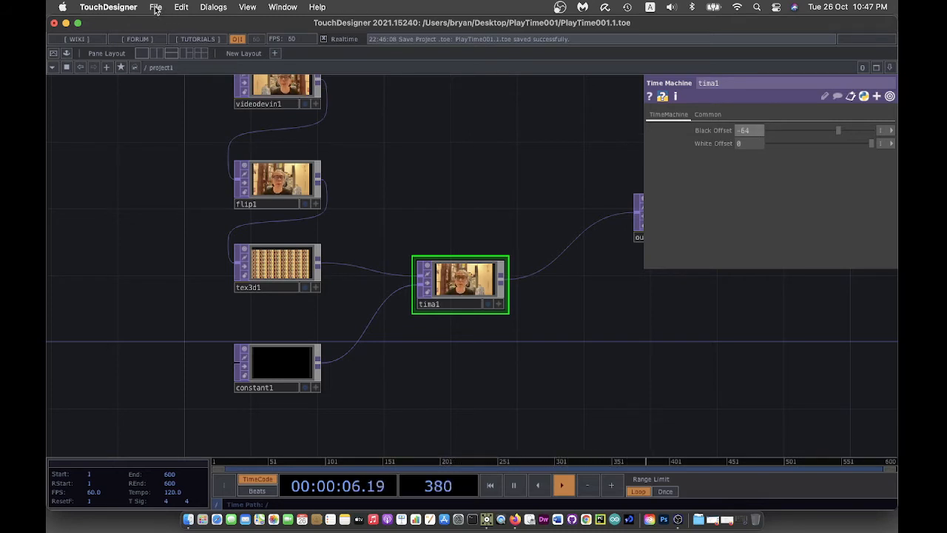
Step: Save the project as a new version, PlayTime001.2.toe
{"action": "left_click", "coordinate": [155, 6]}
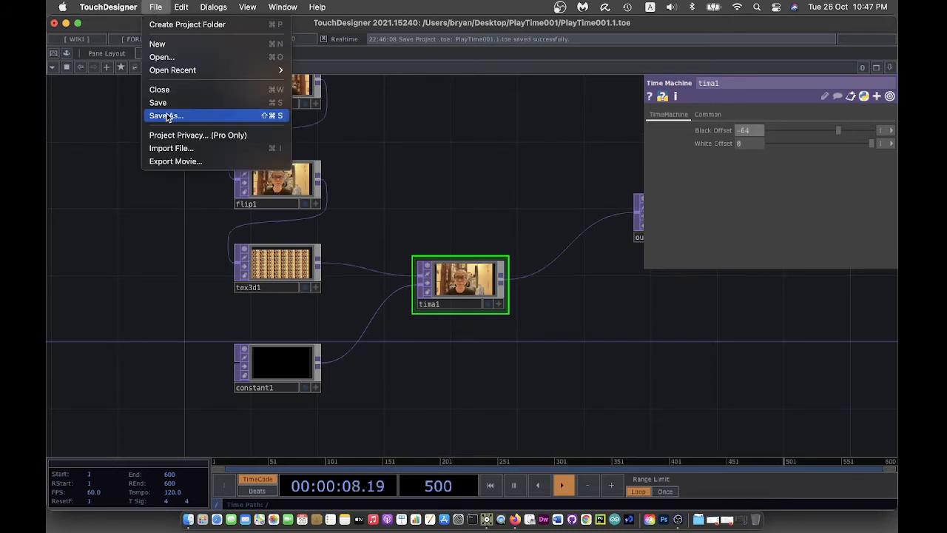
{"action": "left_click", "coordinate": [166, 115]}
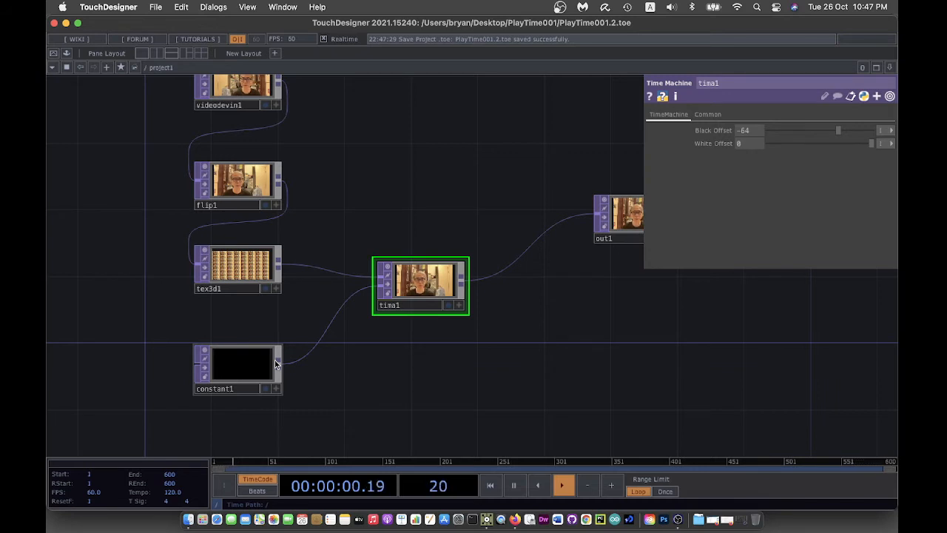
{"action": "mouse_move", "coordinate": [456, 393]}
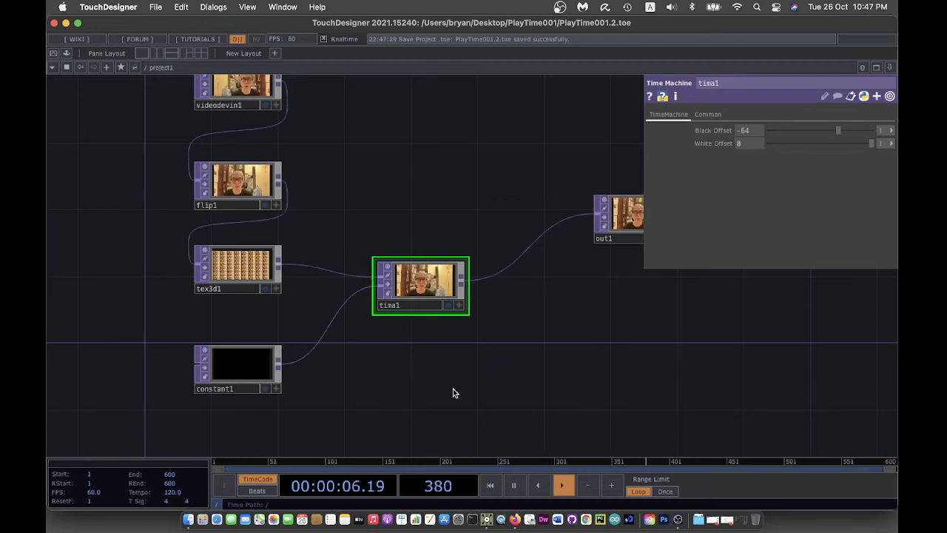
{"action": "mouse_move", "coordinate": [506, 375]}
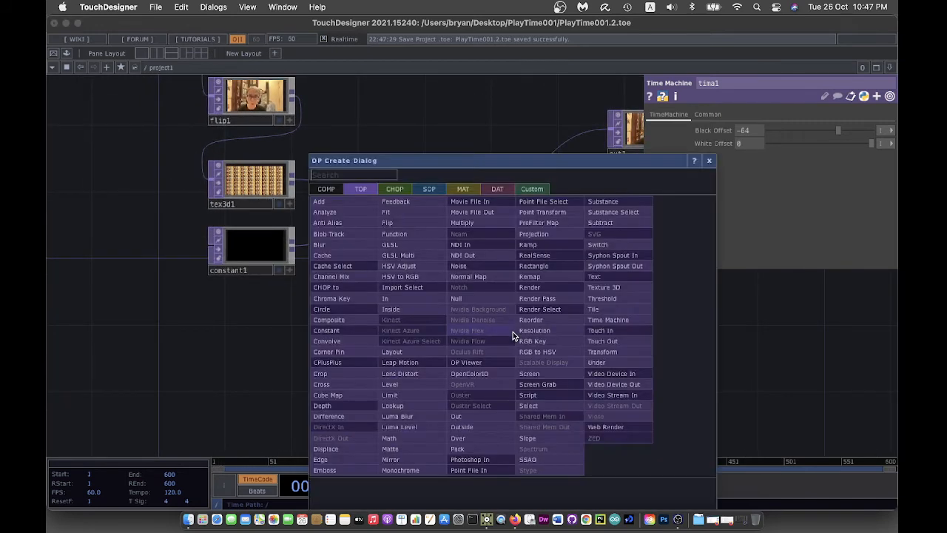
{"action": "mouse_move", "coordinate": [529, 287]}
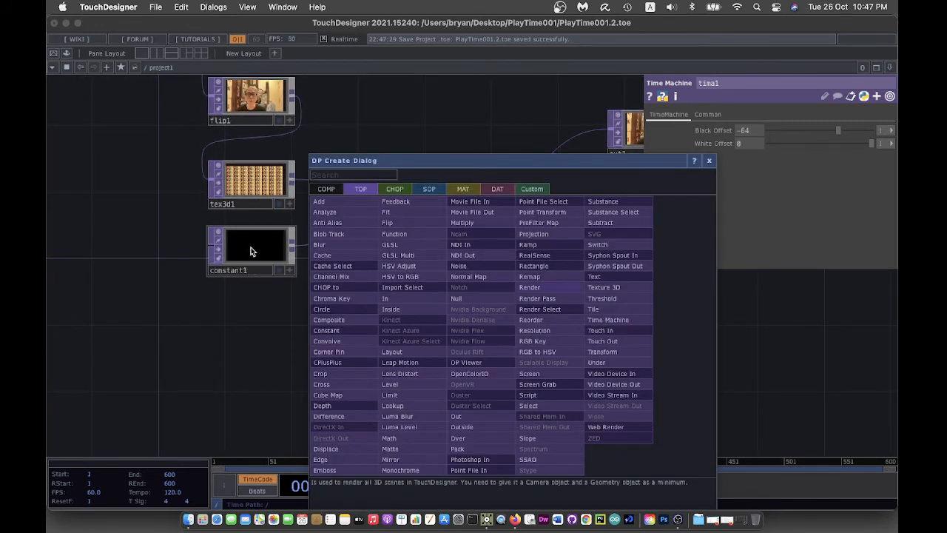
{"action": "mouse_move", "coordinate": [288, 250]}
{"action": "type", "text": "r"}
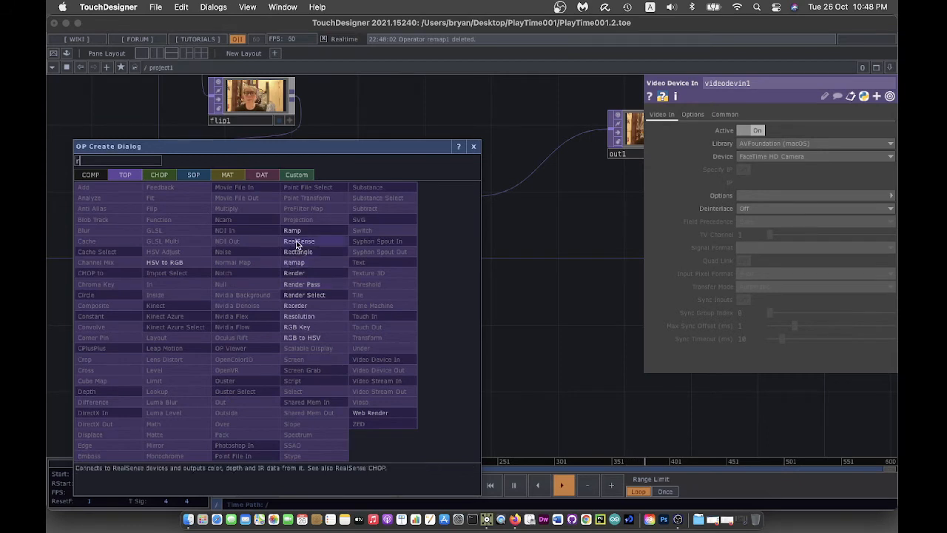
Step: Add ramp1 with a Custom 1280×720 output resolution
{"action": "left_click", "coordinate": [292, 230]}
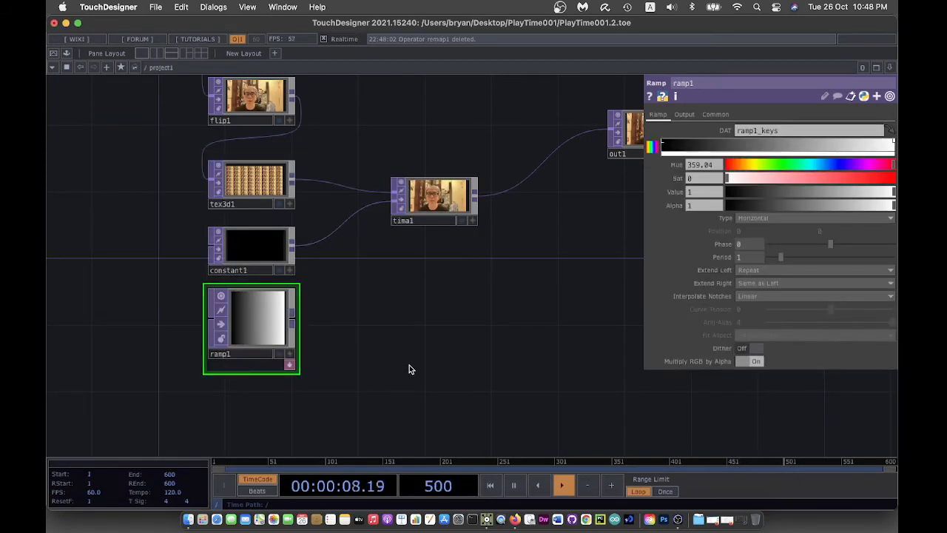
{"action": "left_click", "coordinate": [716, 114]}
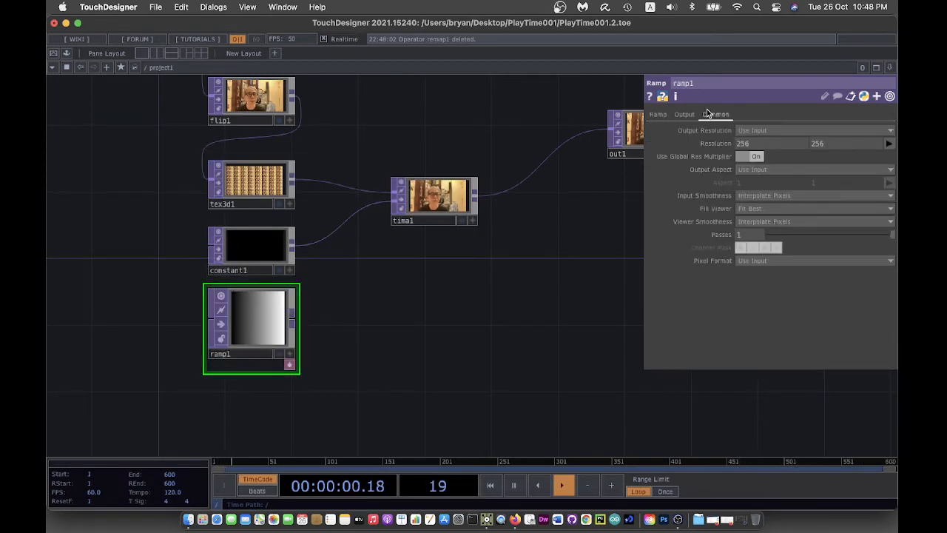
{"action": "left_click", "coordinate": [814, 130]}
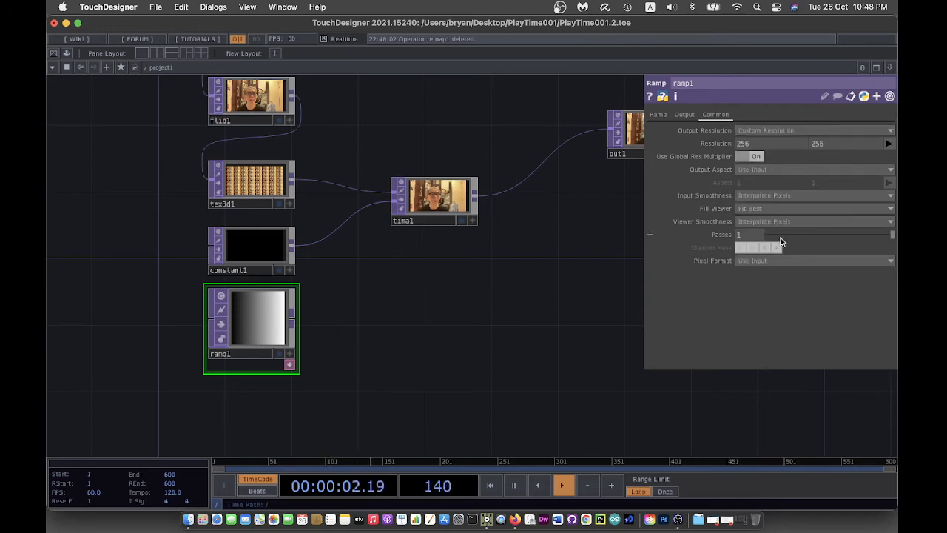
{"action": "left_click", "coordinate": [889, 143]}
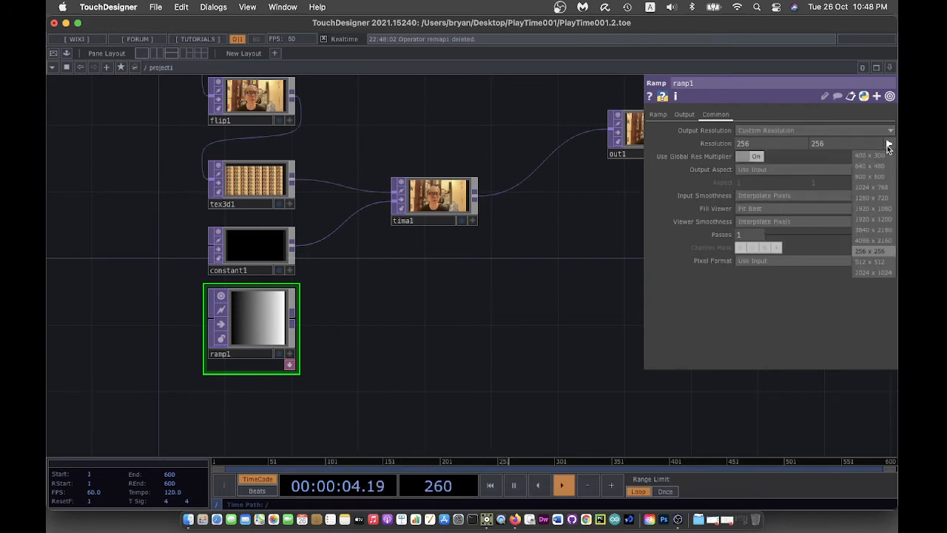
{"action": "left_click", "coordinate": [871, 198]}
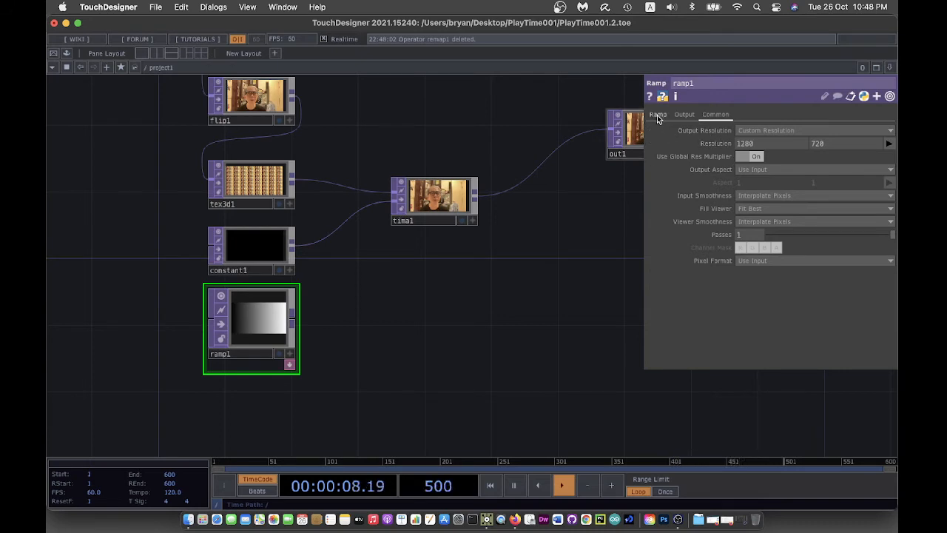
Step: Set ramp1's Ramp Type to Vertical
{"action": "left_click", "coordinate": [657, 114]}
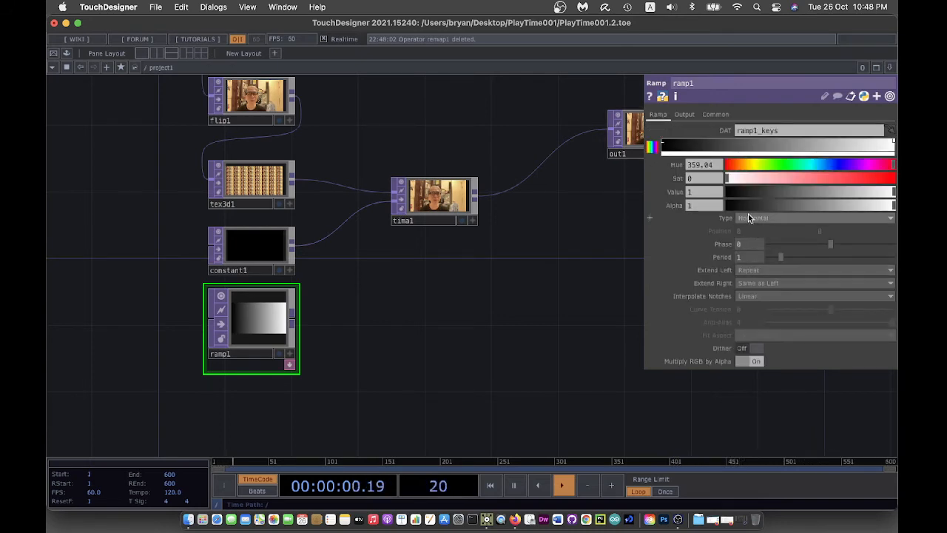
{"action": "left_click", "coordinate": [814, 217]}
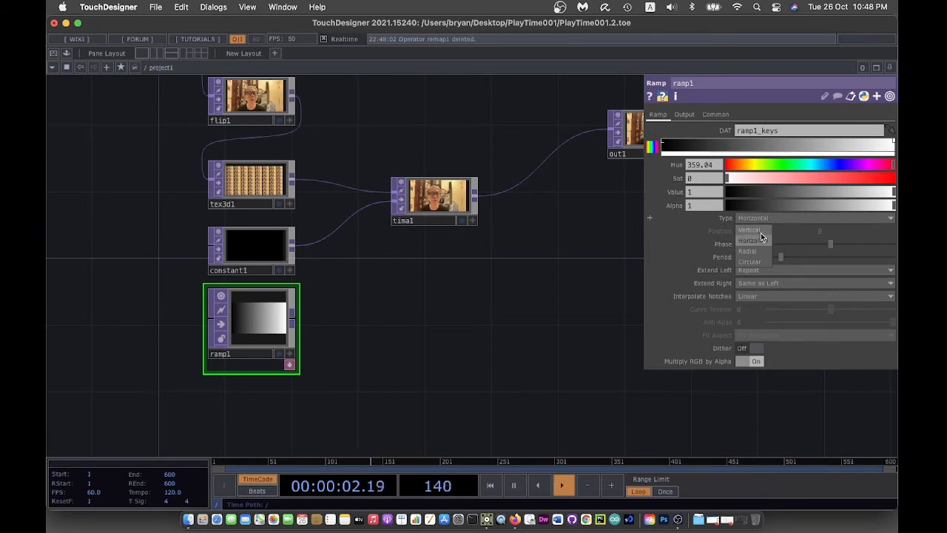
{"action": "left_click", "coordinate": [749, 230]}
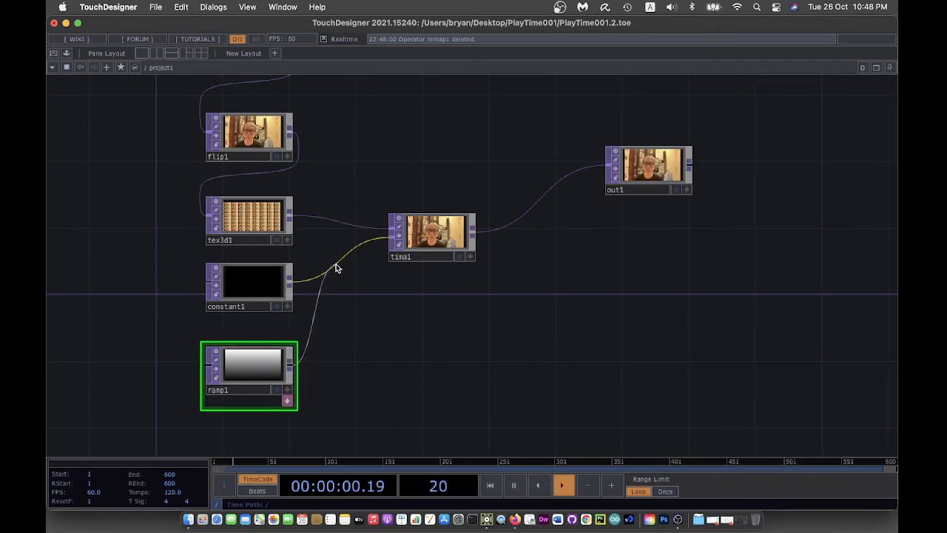
Step: Wire ramp1 into time1's second input in place of constant1
{"action": "left_click_drag", "start_coordinate": [249, 281], "coordinate": [96, 252]}
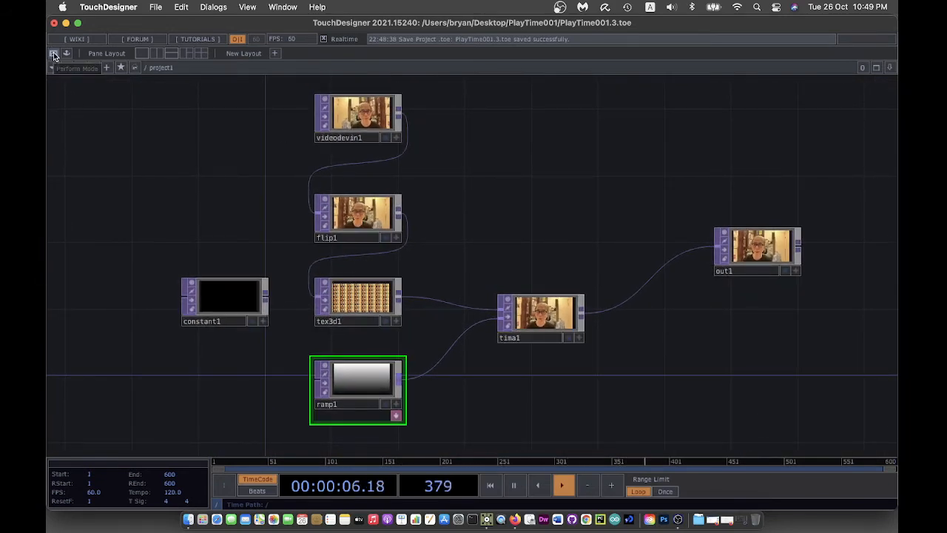
{"action": "left_click", "coordinate": [54, 53]}
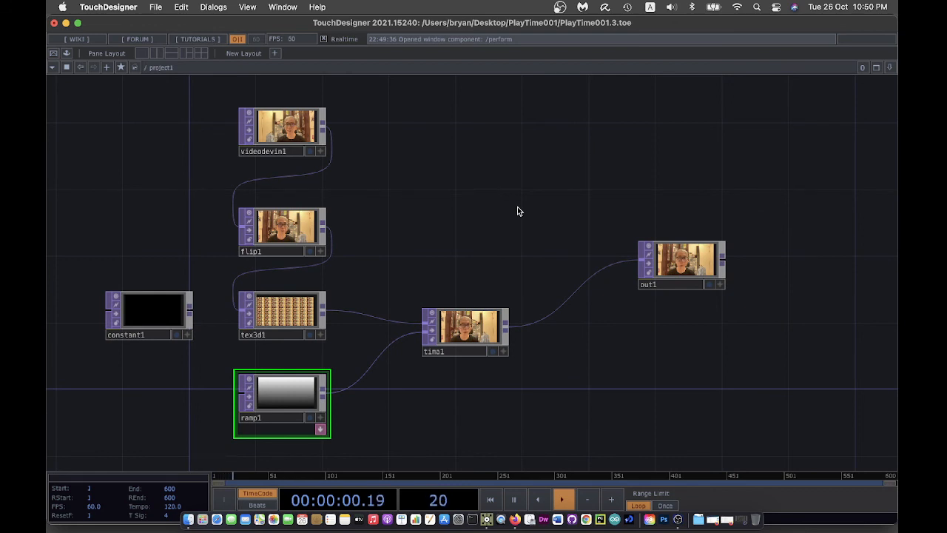
{"action": "left_click", "coordinate": [155, 6]}
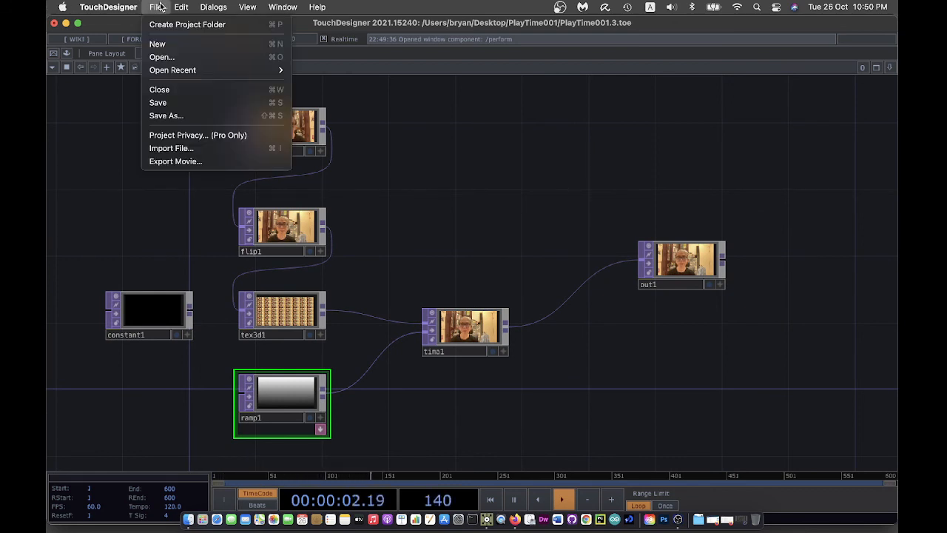